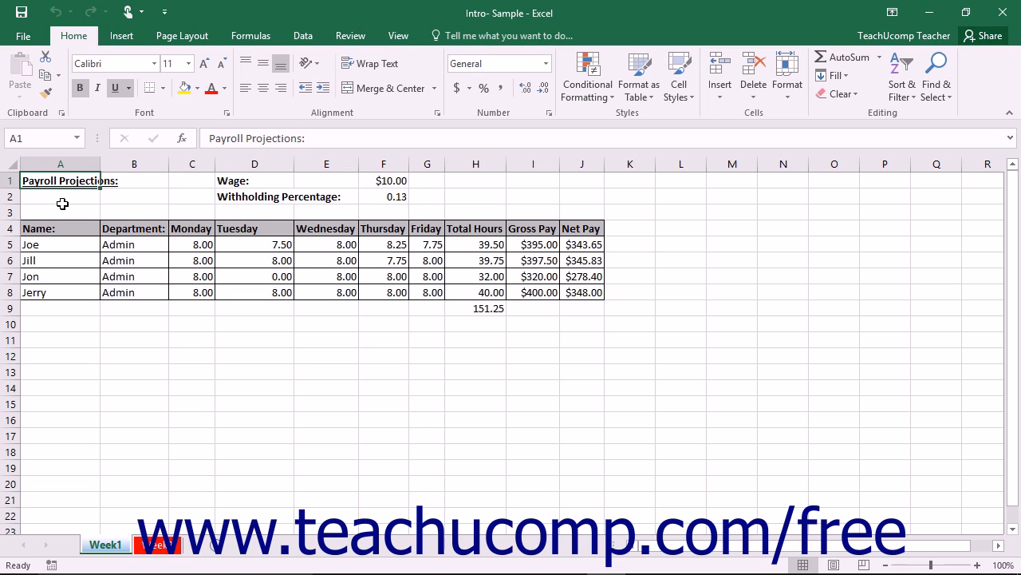
mouse_move(399, 35)
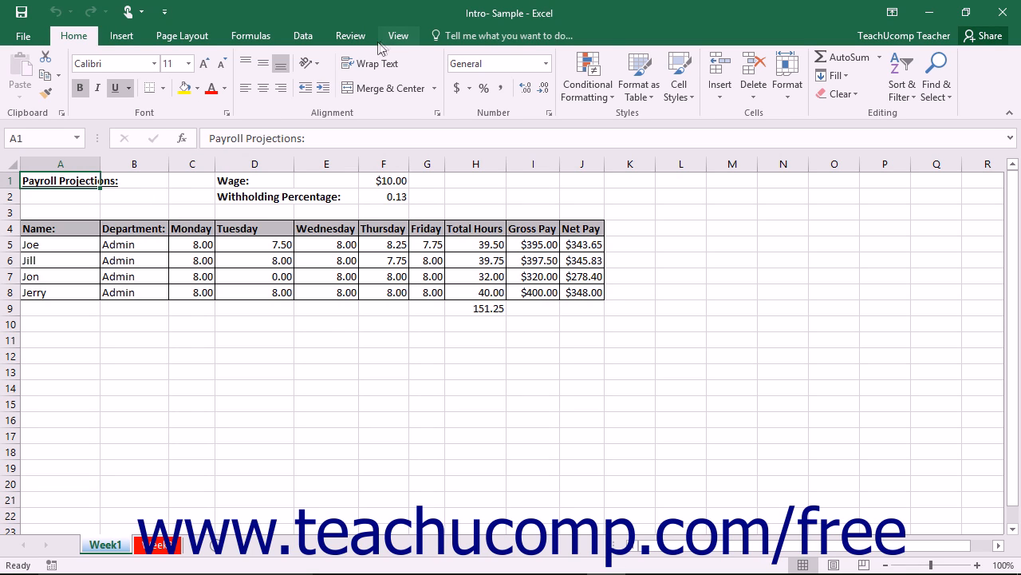
Step: Show the View ribbon's window-management commands for the payroll workbook
click(399, 35)
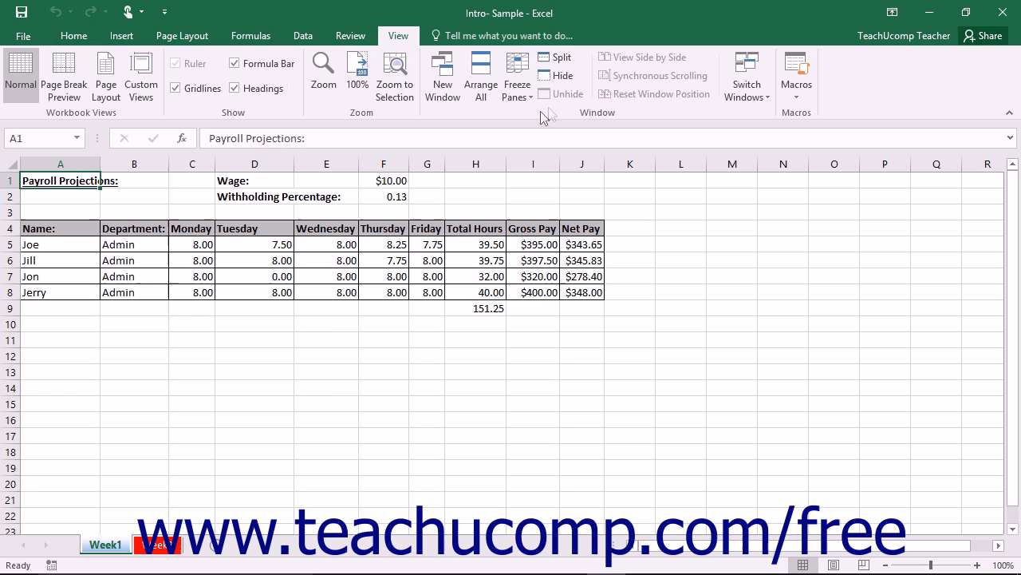
mouse_move(589, 83)
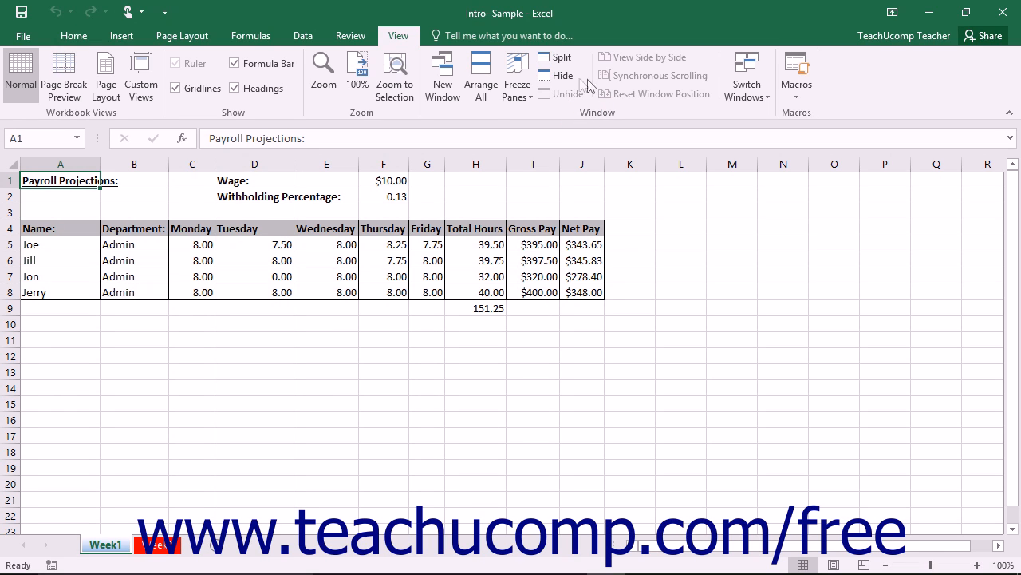
mouse_move(562, 93)
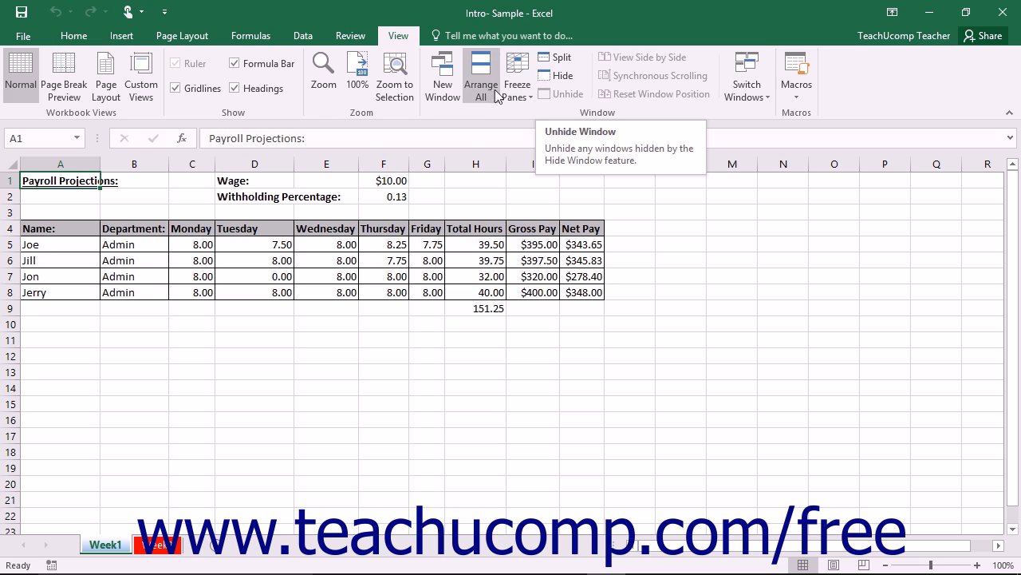
mouse_move(444, 77)
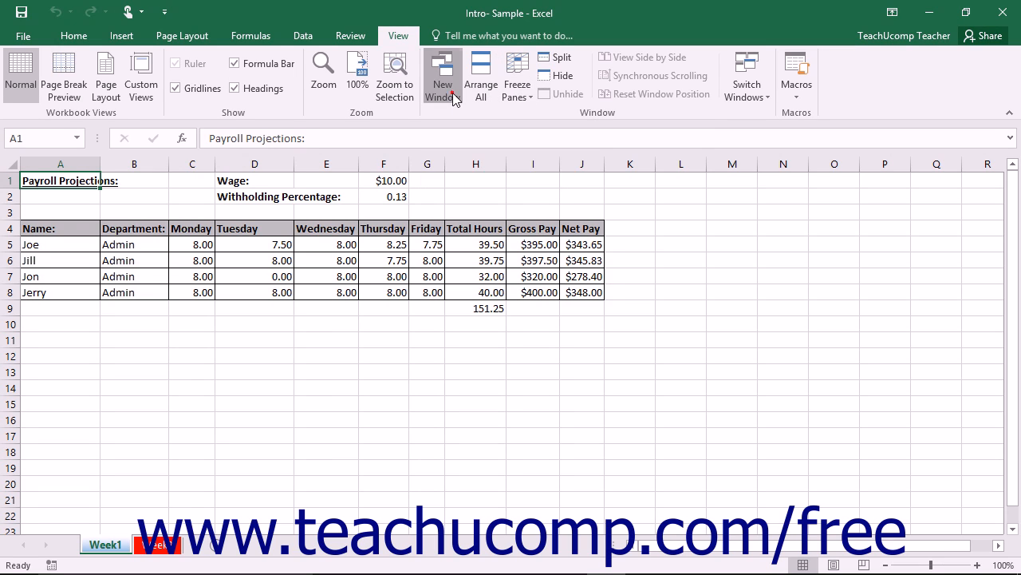
Step: Open the payroll workbook in a second window, Intro- Sample:2, and show its View commands
click(442, 76)
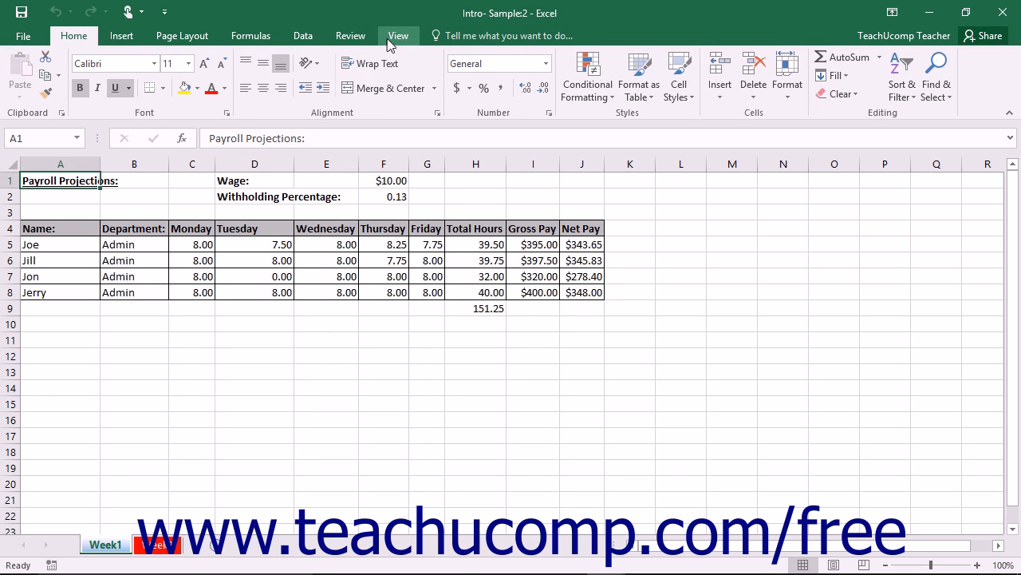
click(399, 35)
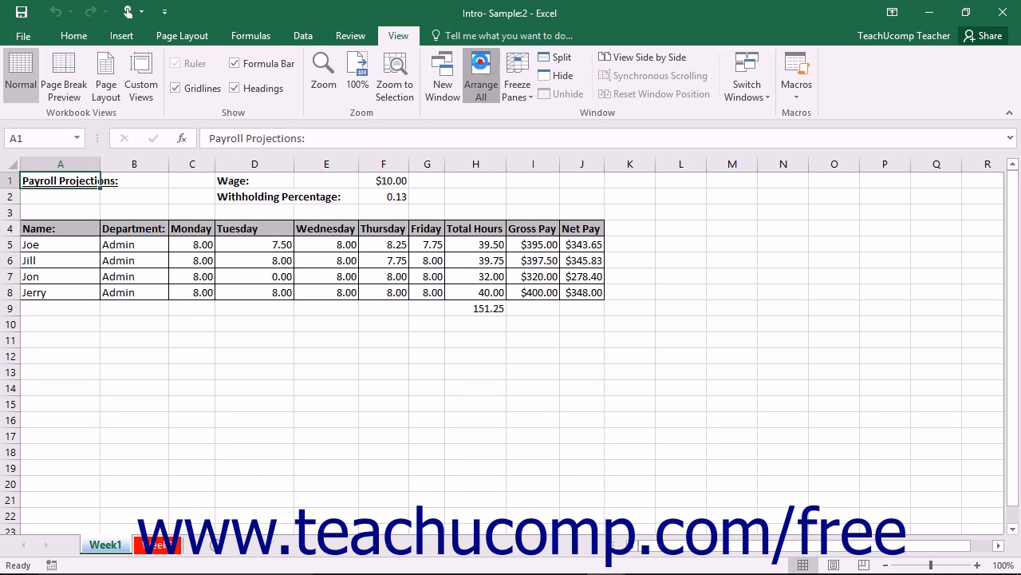
Step: Arrange Intro- Sample:1 and Intro- Sample:2 side by side with the Vertical layout
click(481, 75)
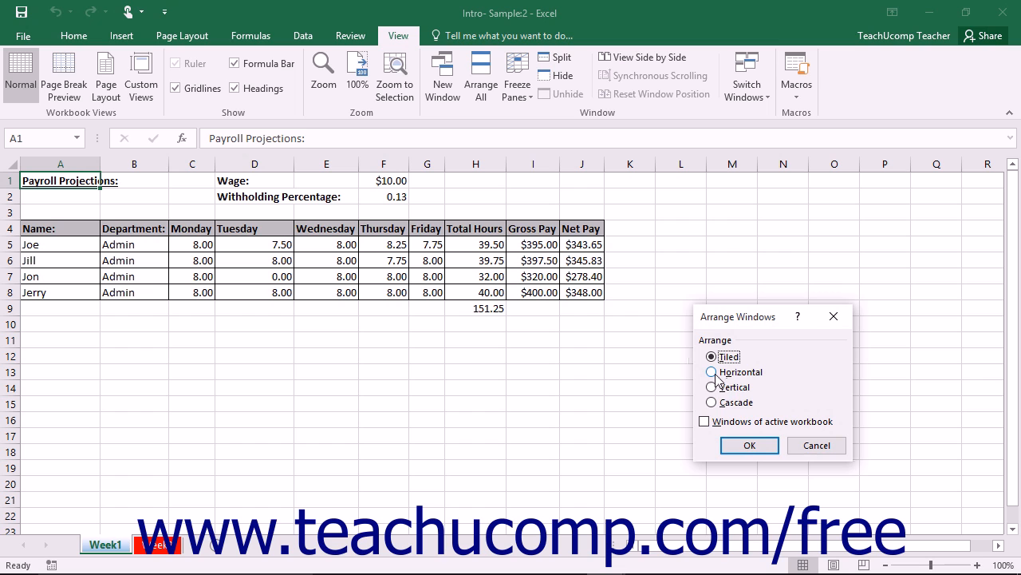
click(749, 445)
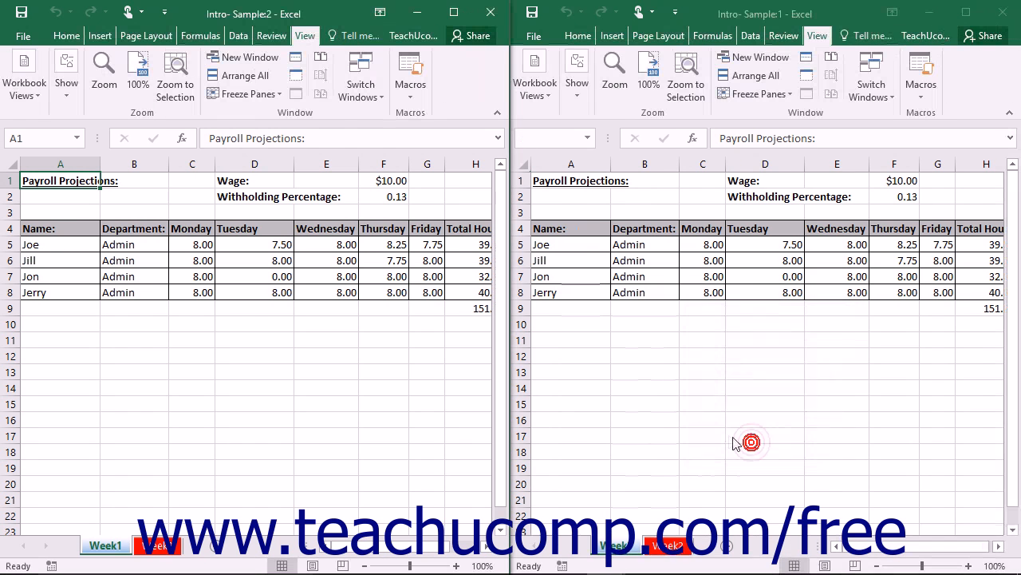
mouse_move(644, 495)
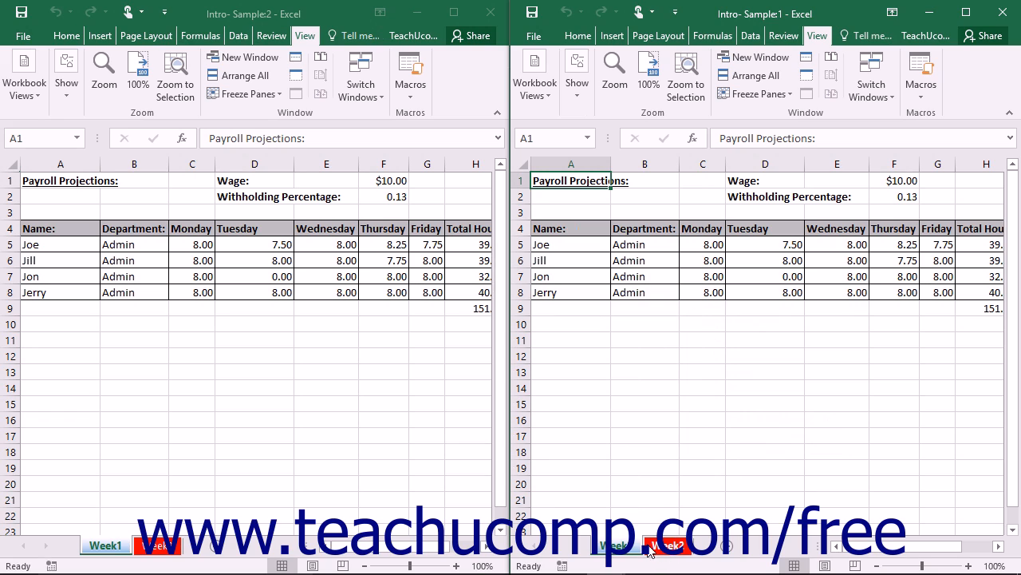
mouse_move(644, 443)
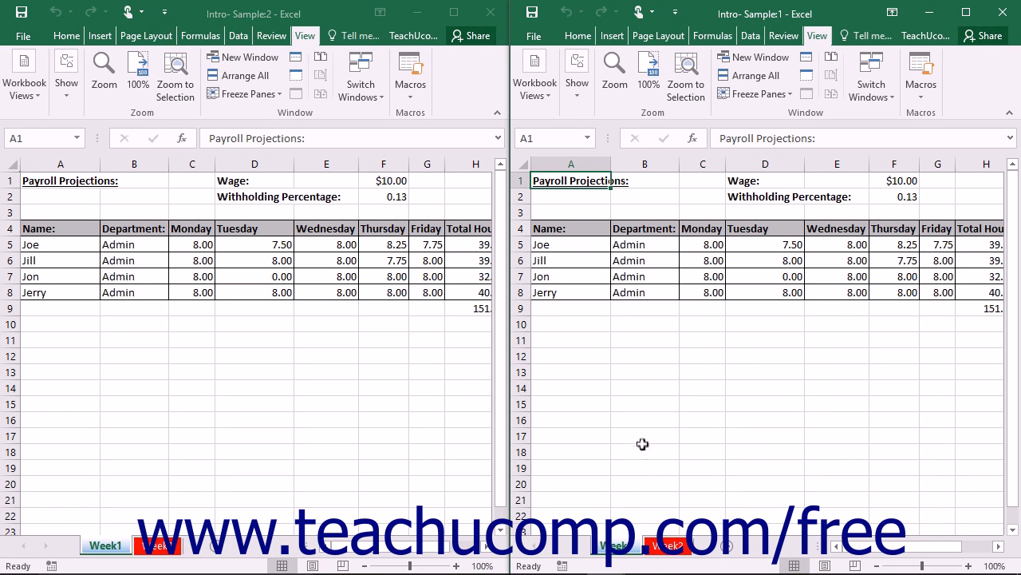
mouse_move(638, 443)
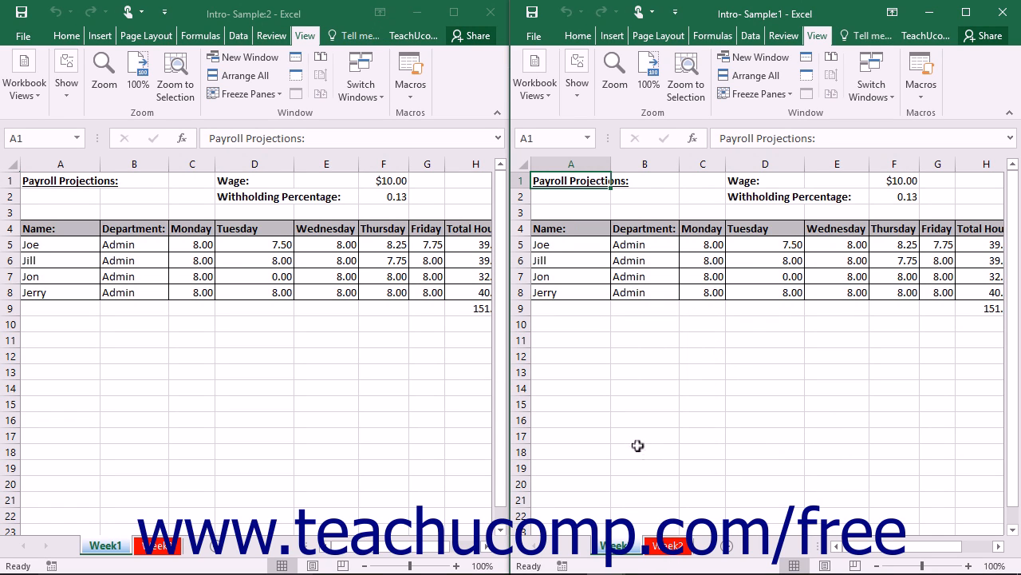